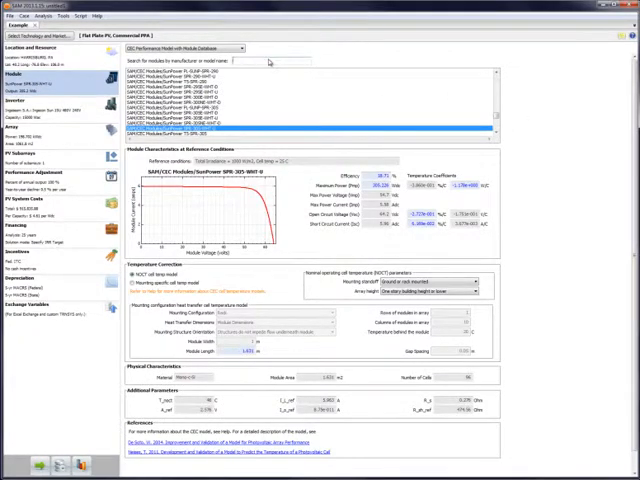
# - Leave the flat plate PV commercial PPA example and bring up sam.nrel.gov in the browser
pyautogui.click(18, 145)
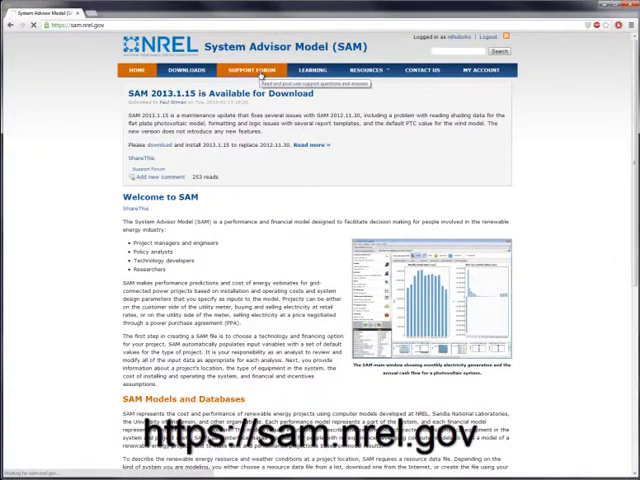
# - Return from the browser to SAM's Welcome screen for a new project
pyautogui.click(252, 70)
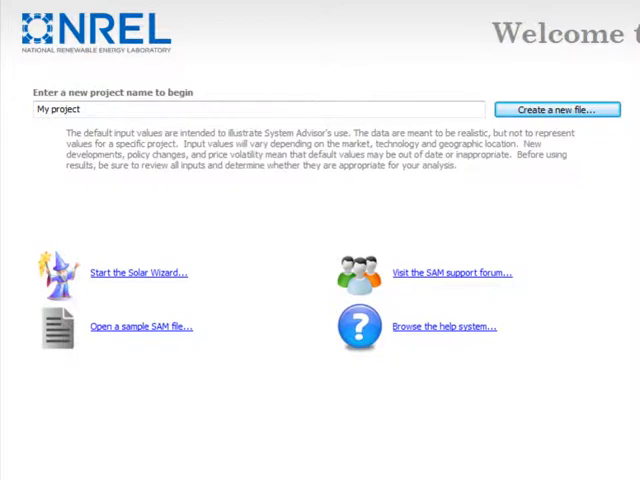
# - Name the new project 'Example' and create the file
pyautogui.scroll(-3)
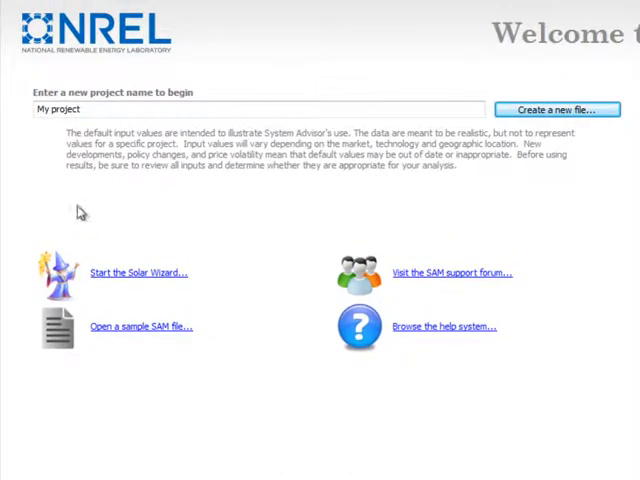
pyautogui.write('Example')
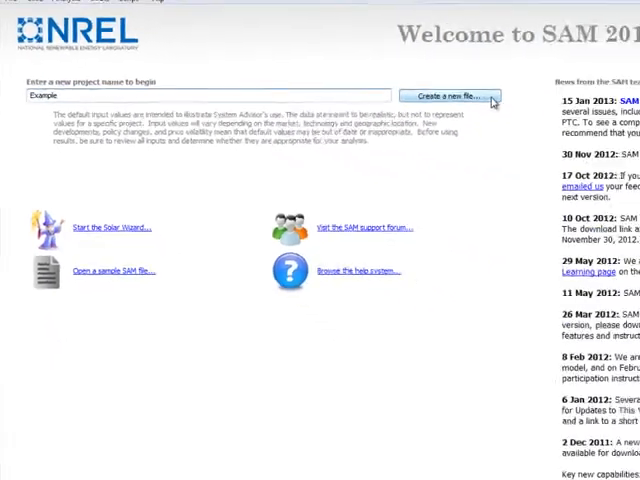
pyautogui.click(451, 97)
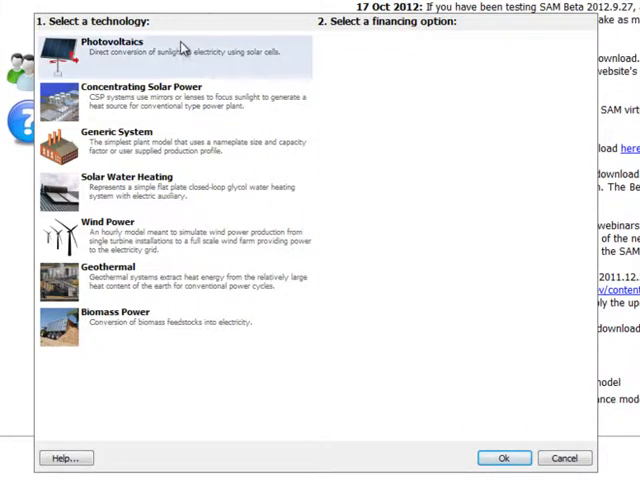
# - Select the PVWatts System Model under Photovoltaics with Commercial financing
pyautogui.click(113, 42)
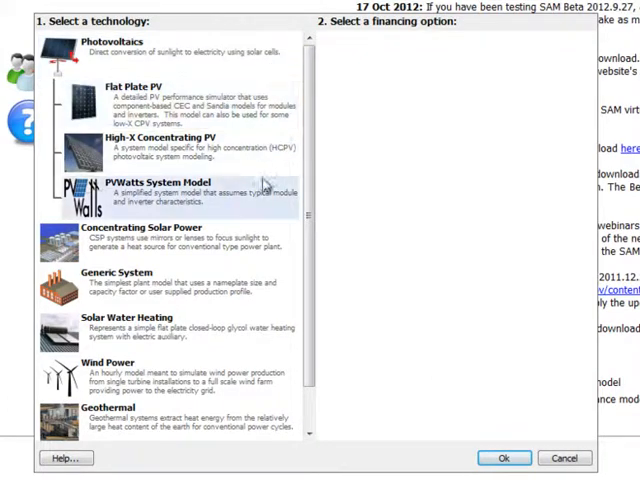
pyautogui.click(180, 188)
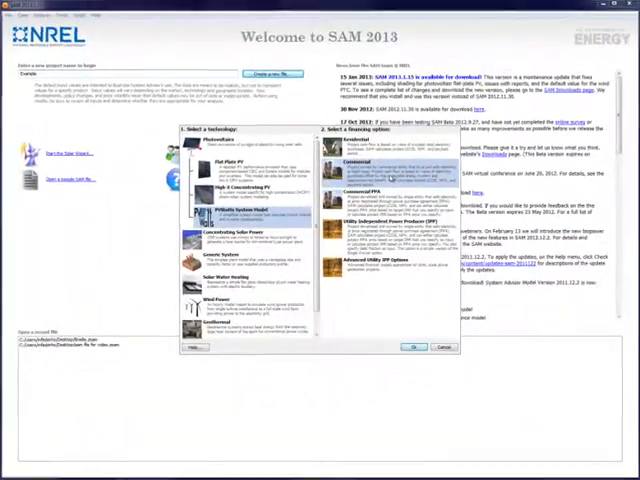
pyautogui.click(410, 347)
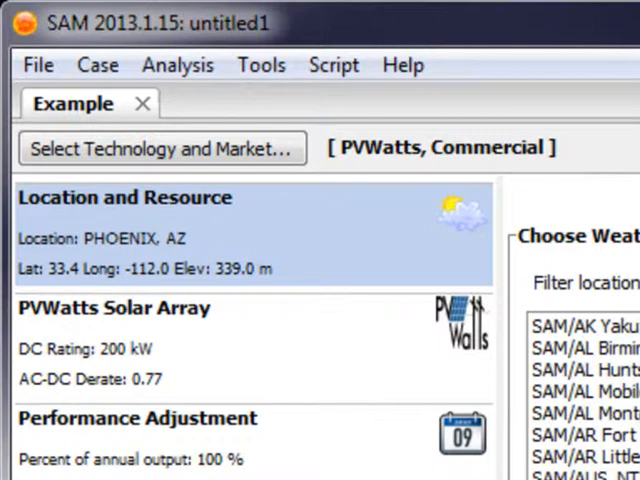
# - Review the Case menu and technology choices without changes, then view the Electric Load inputs
pyautogui.click(97, 64)
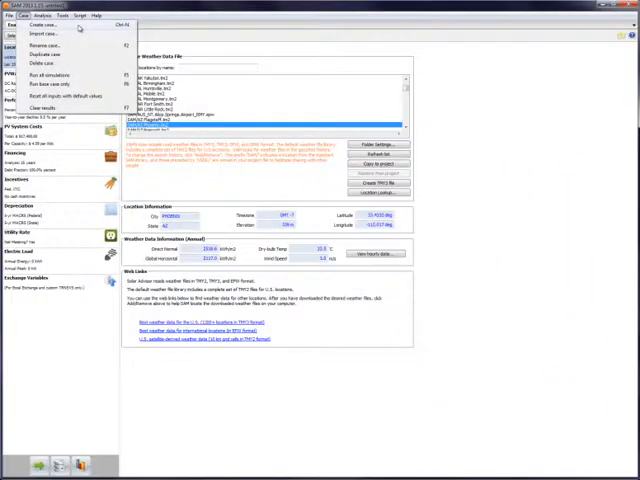
pyautogui.click(46, 25)
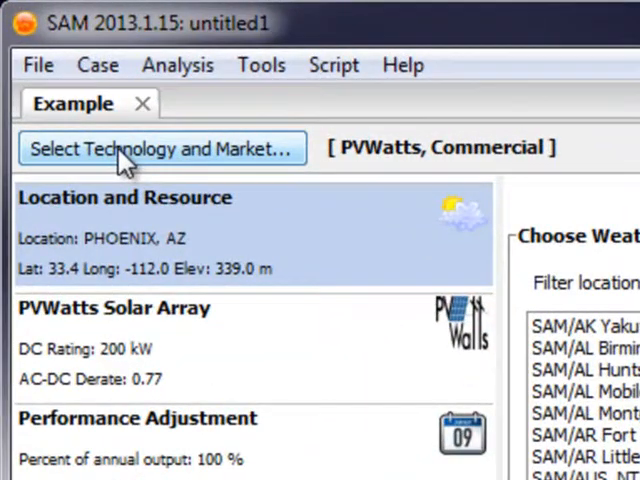
pyautogui.click(162, 148)
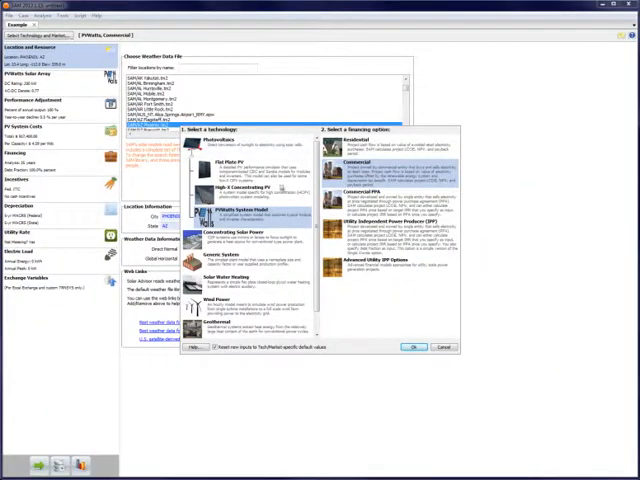
pyautogui.click(409, 348)
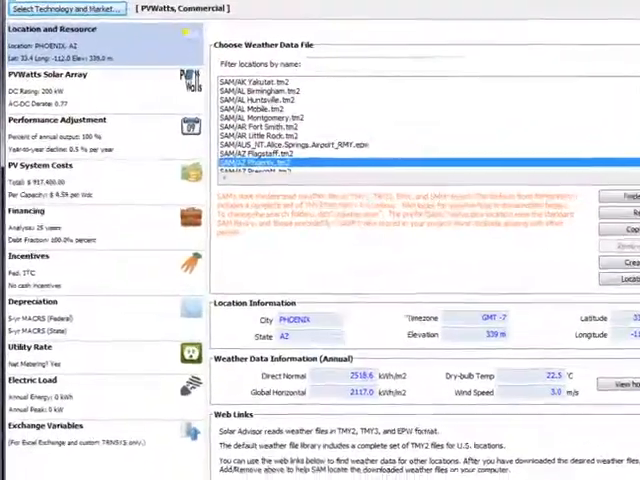
pyautogui.click(60, 67)
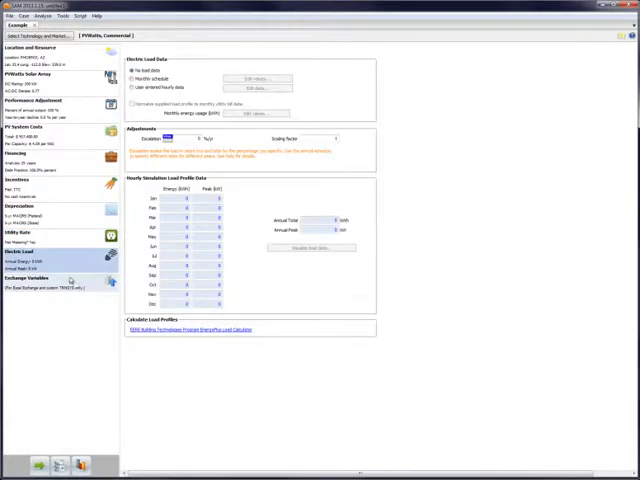
# - Run all simulations for 323,448 kWh, view monthly output and cashflow graphs, then Parametrics
pyautogui.click(32, 277)
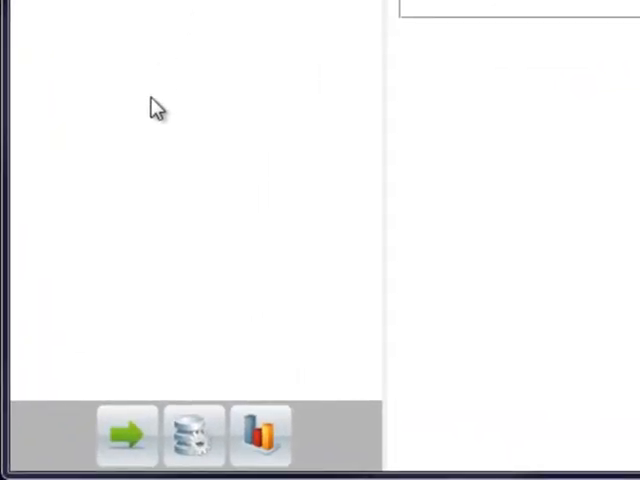
pyautogui.moveTo(126, 435)
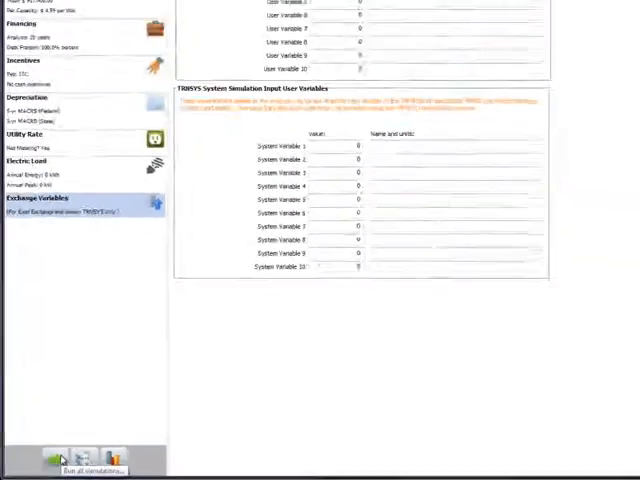
pyautogui.click(52, 460)
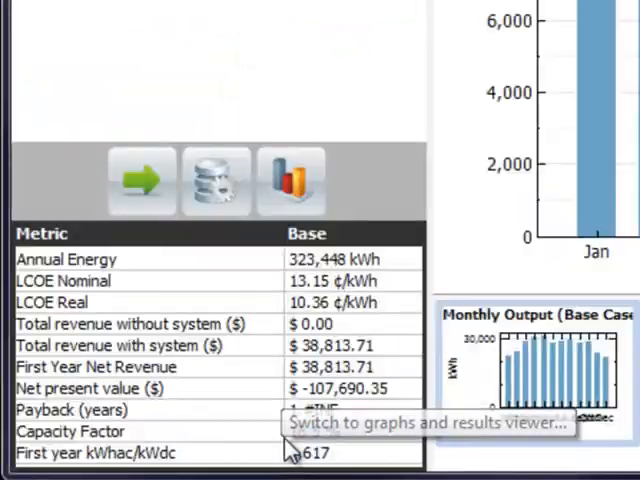
pyautogui.click(291, 181)
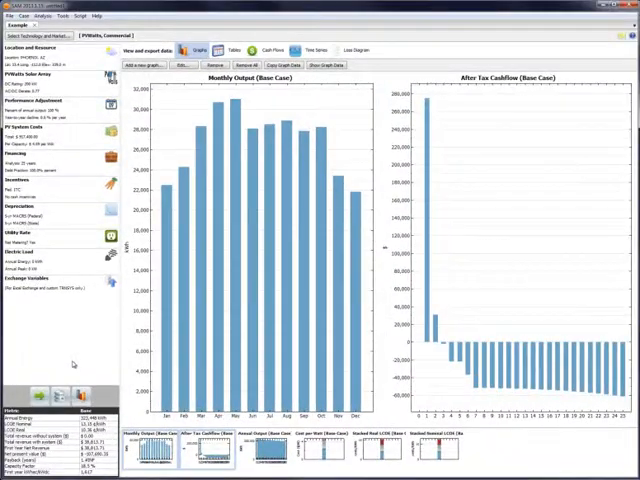
pyautogui.click(40, 136)
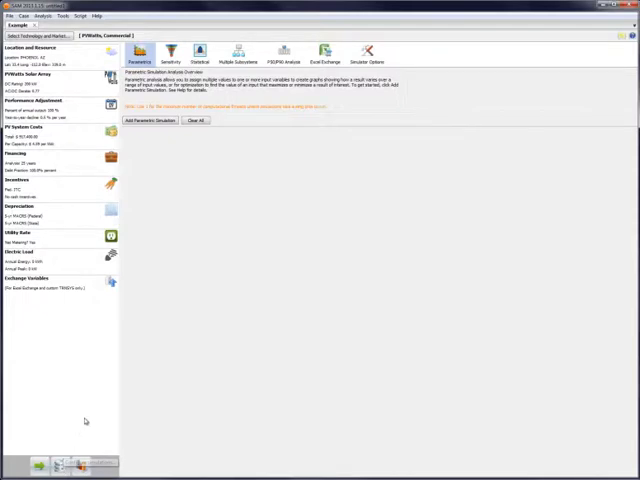
pyautogui.moveTo(87, 415)
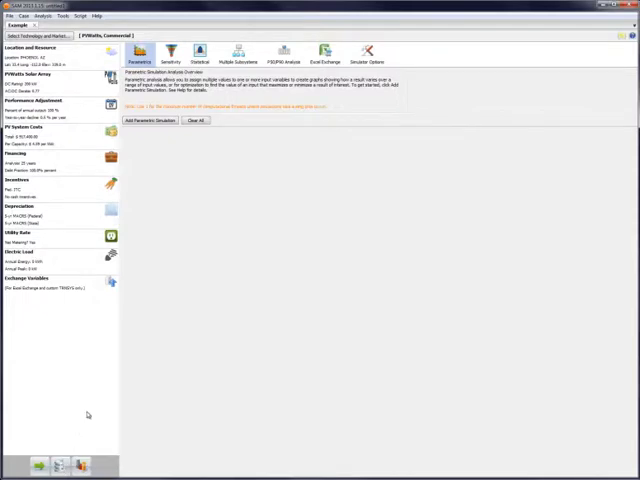